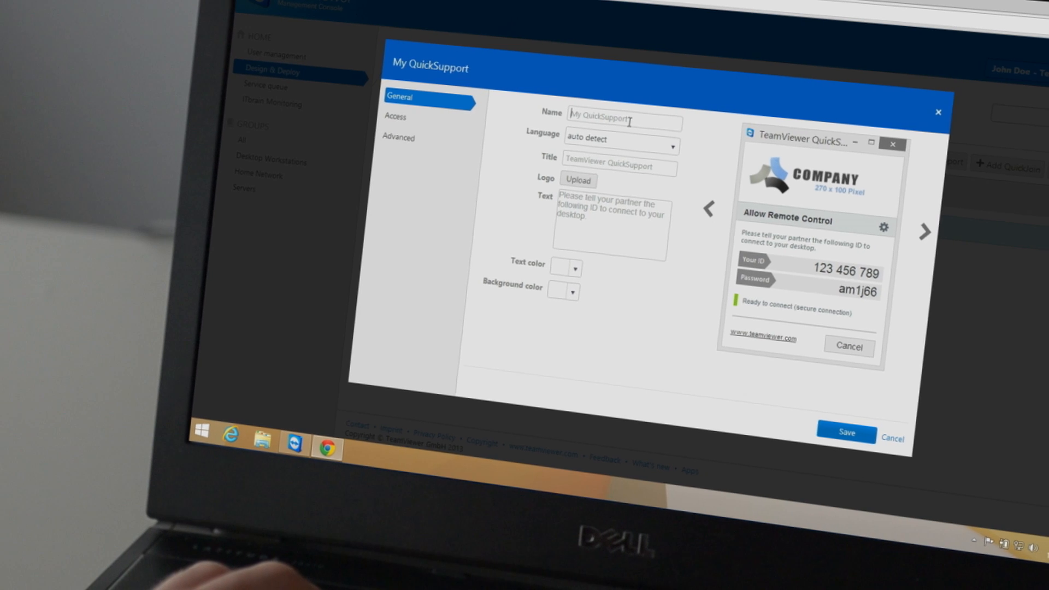
- Name the custom QuickSupport module 'My Company, Inc' in the General tab
{"action": "type", "text": "My Company"}
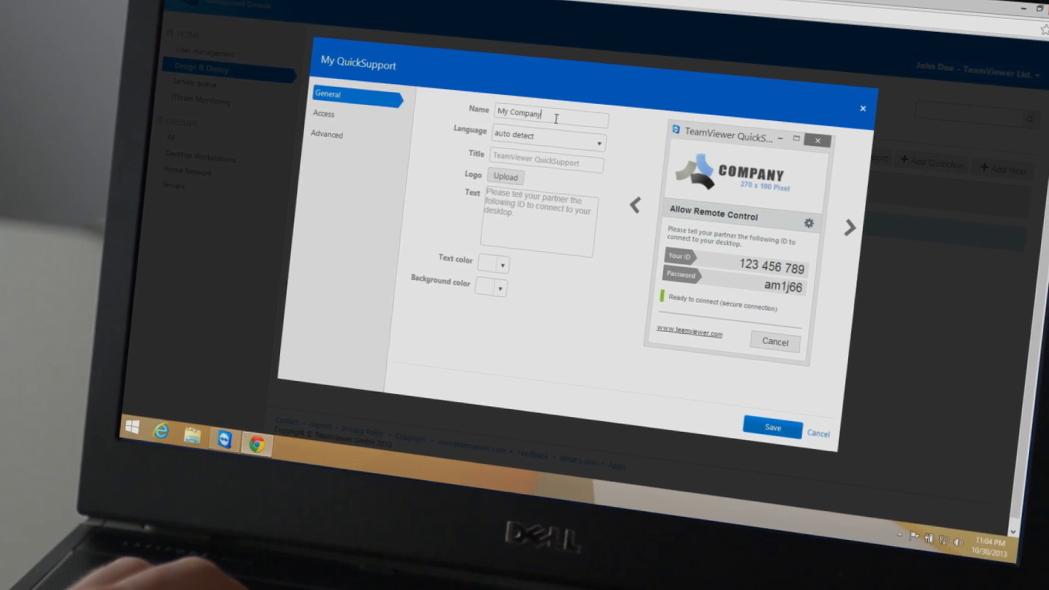
{"action": "type", "text": ", Inc"}
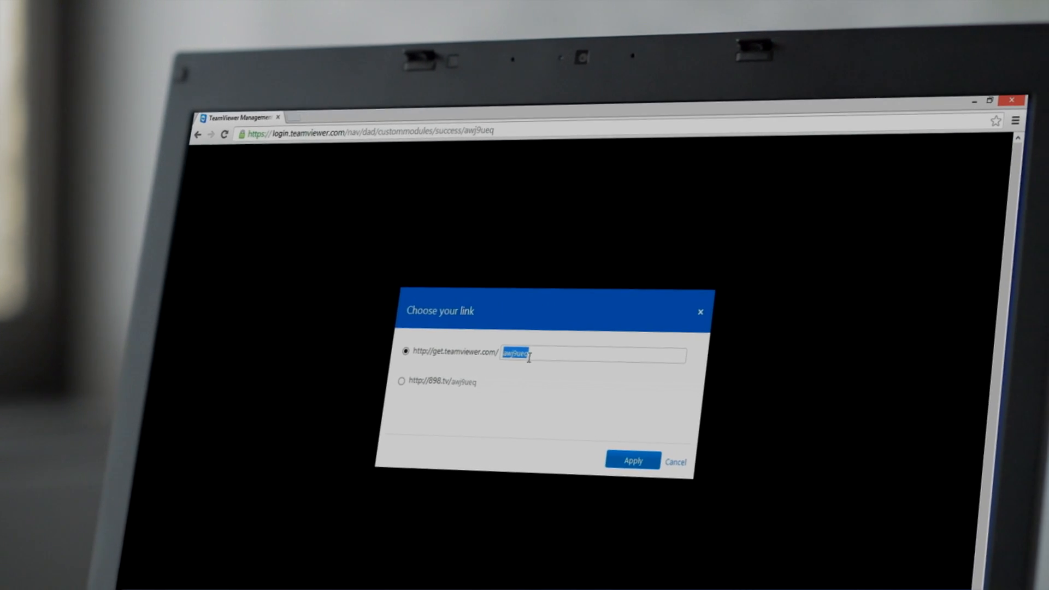
- Set the module's download link to get.teamviewer.com/WeSupport
{"action": "type", "text": "WeSupport"}
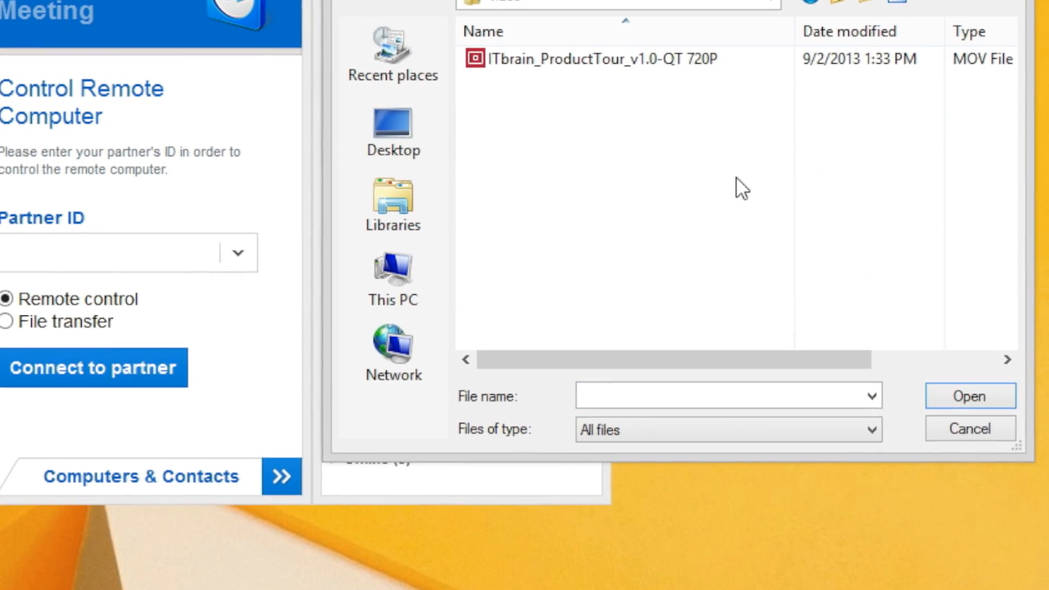
- Confirm the ITbrain_ProductTour video as the file to send to the contact
{"action": "left_click", "coordinate": [967, 429]}
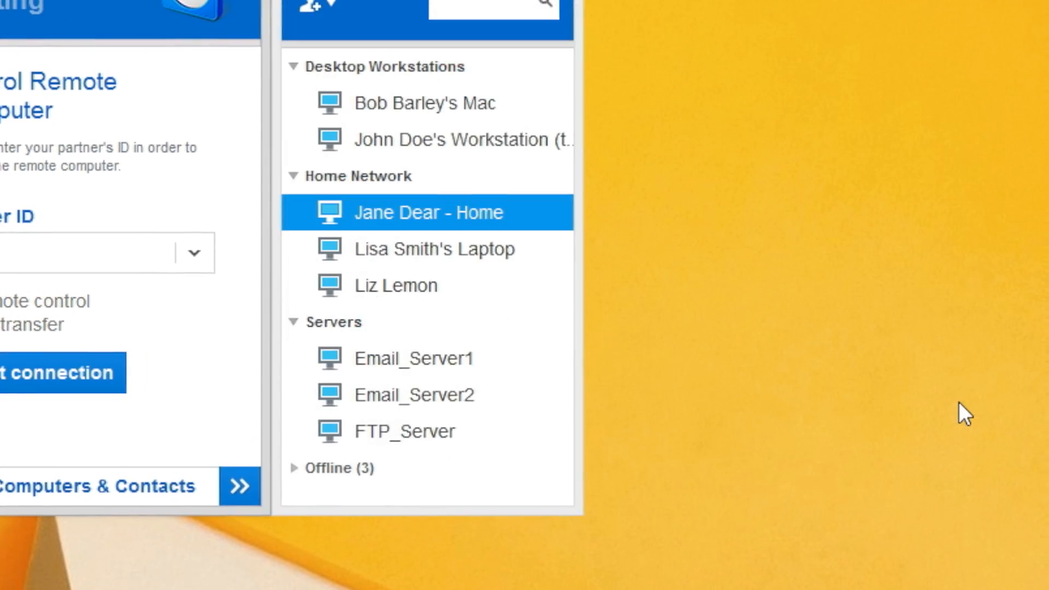